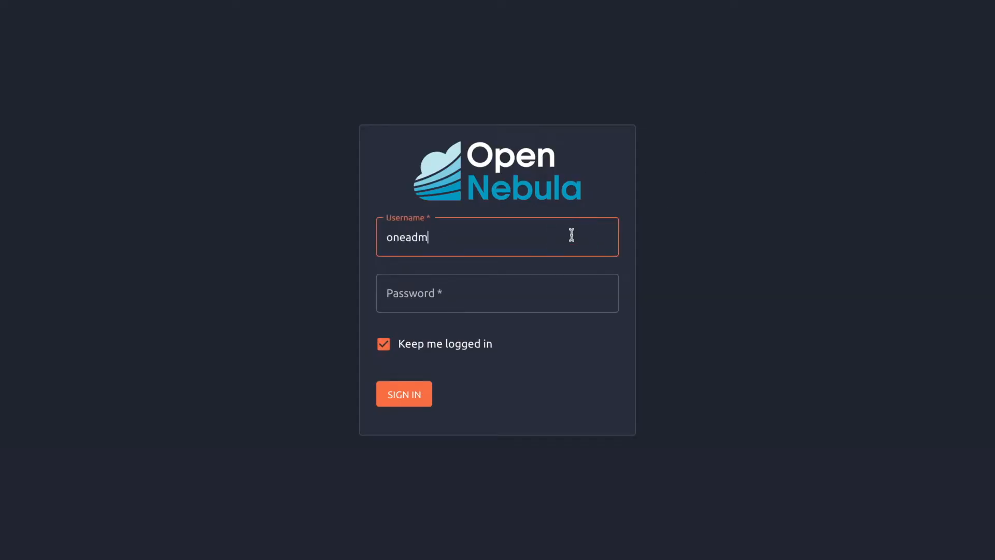
Sign in to OneProvision as oneadmin, keeping 'Keep me logged in' checked.
left_click(404, 394)
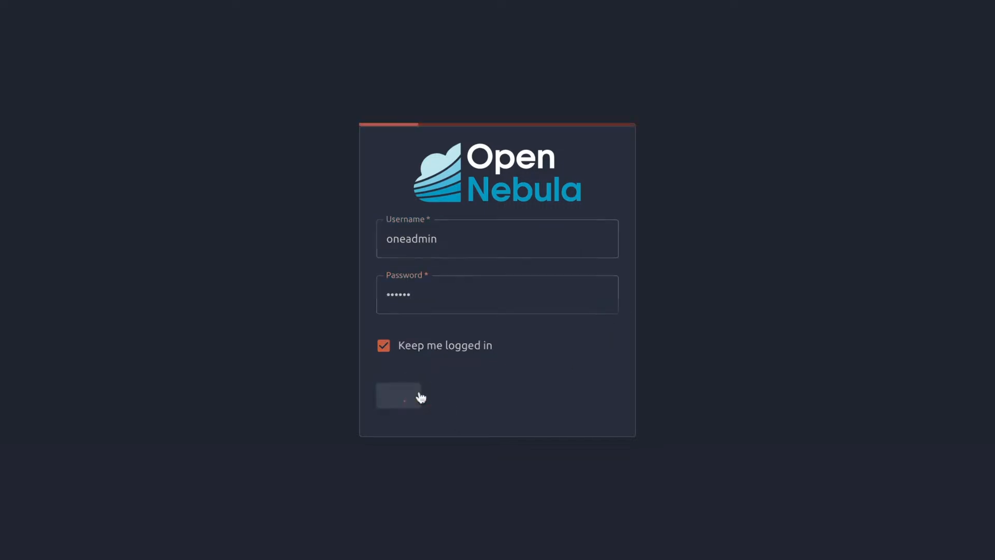
left_click(398, 395)
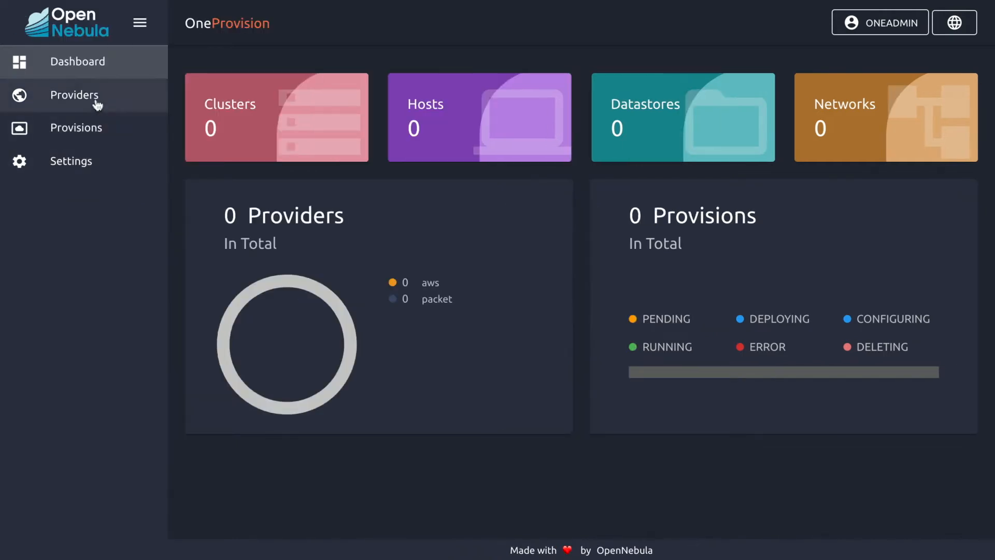
Start a new provider from the virtual aws-london template and advance to its overview.
left_click(74, 94)
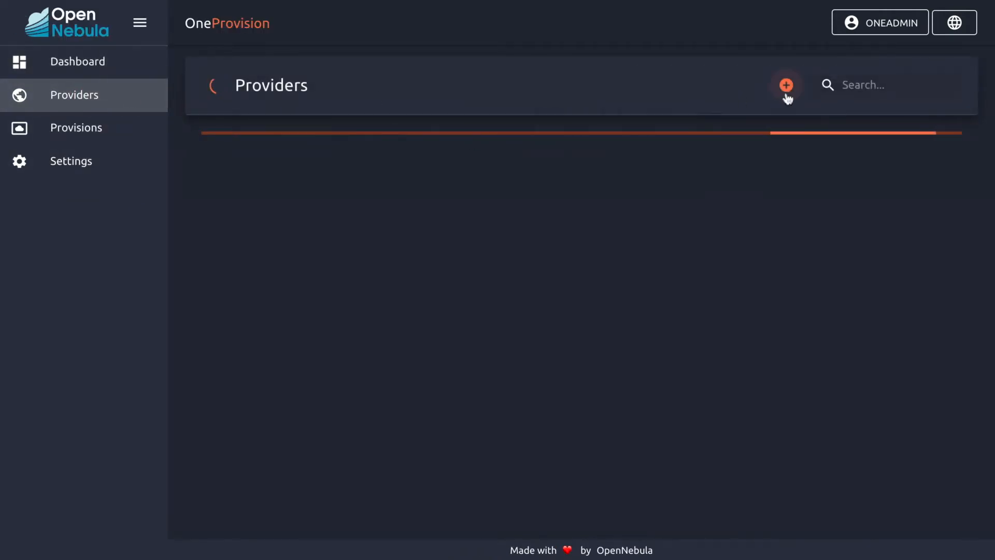
left_click(786, 84)
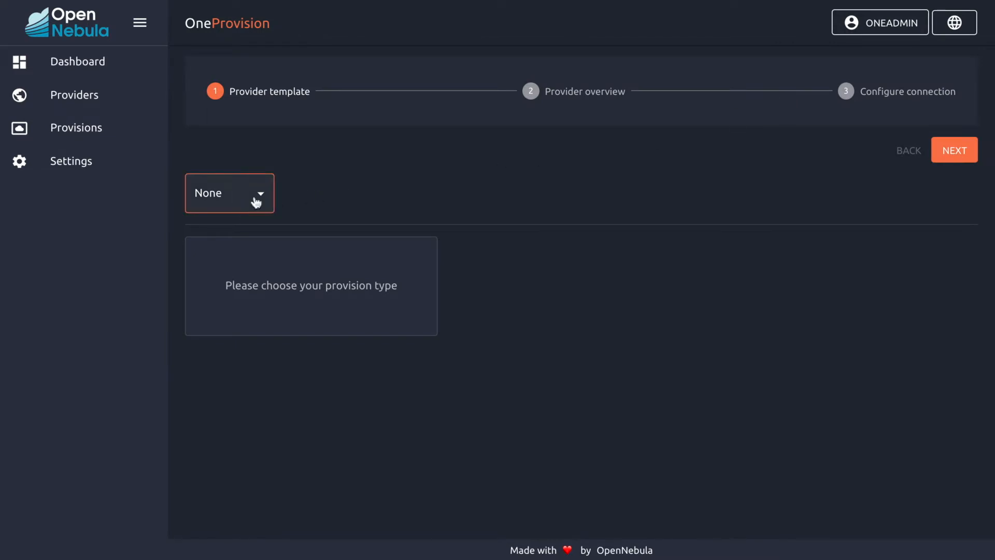
left_click(229, 193)
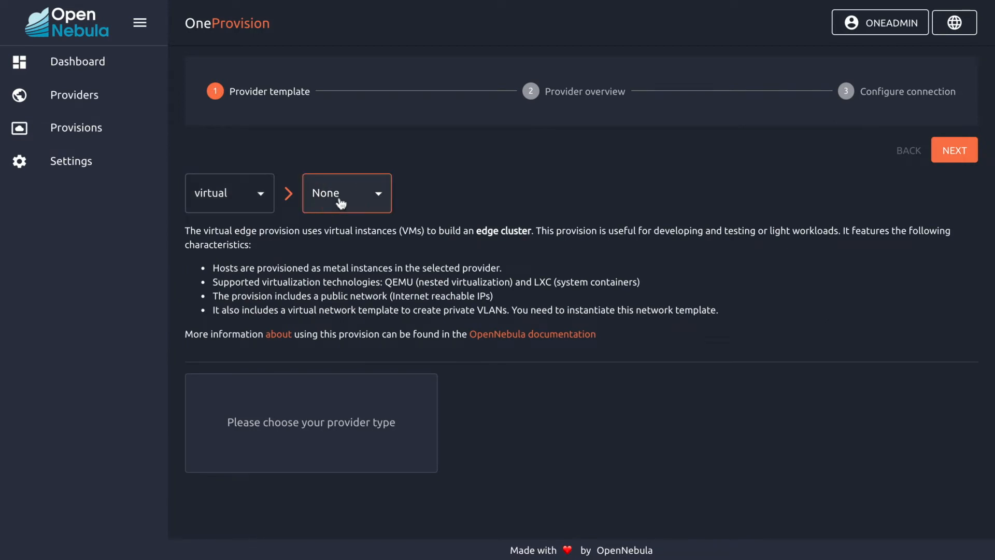
left_click(347, 193)
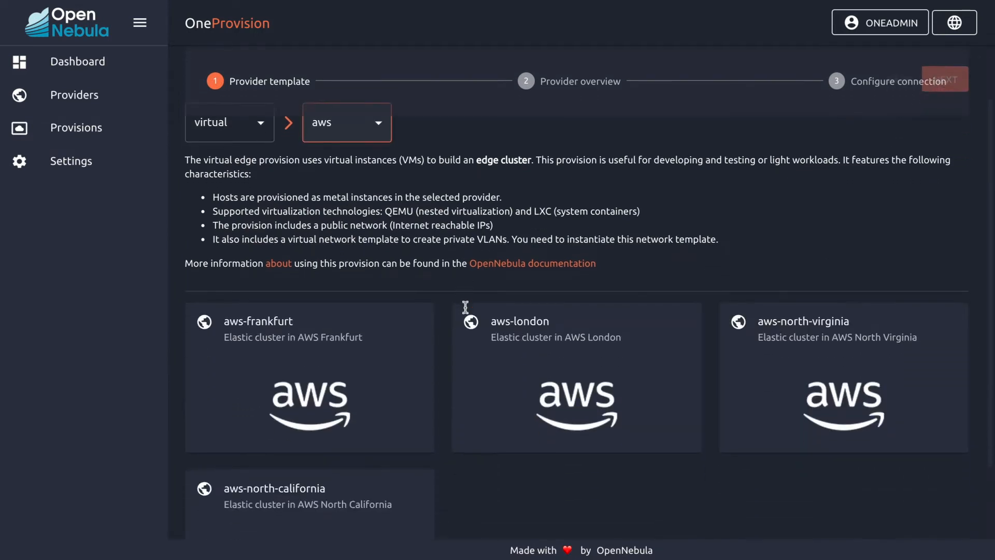
left_click(575, 443)
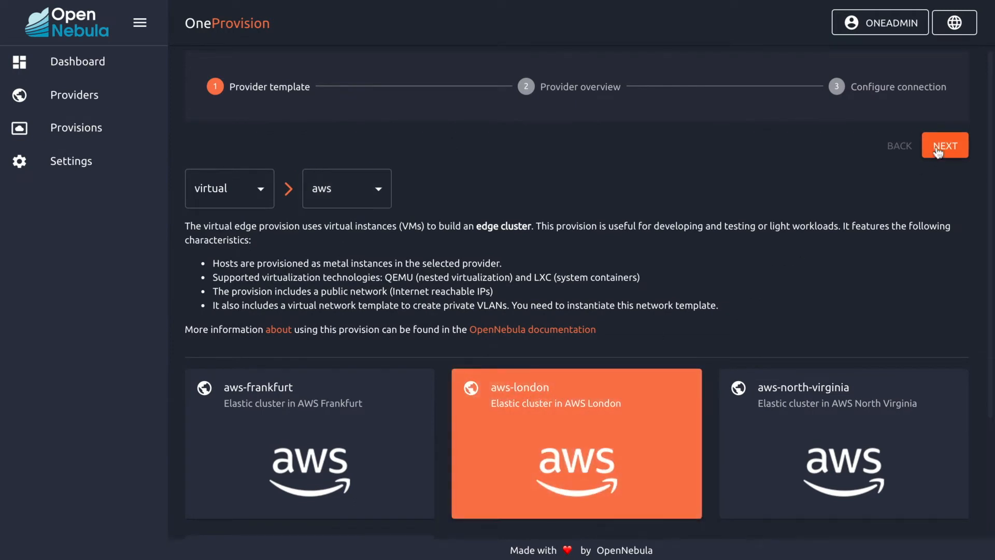
left_click(944, 144)
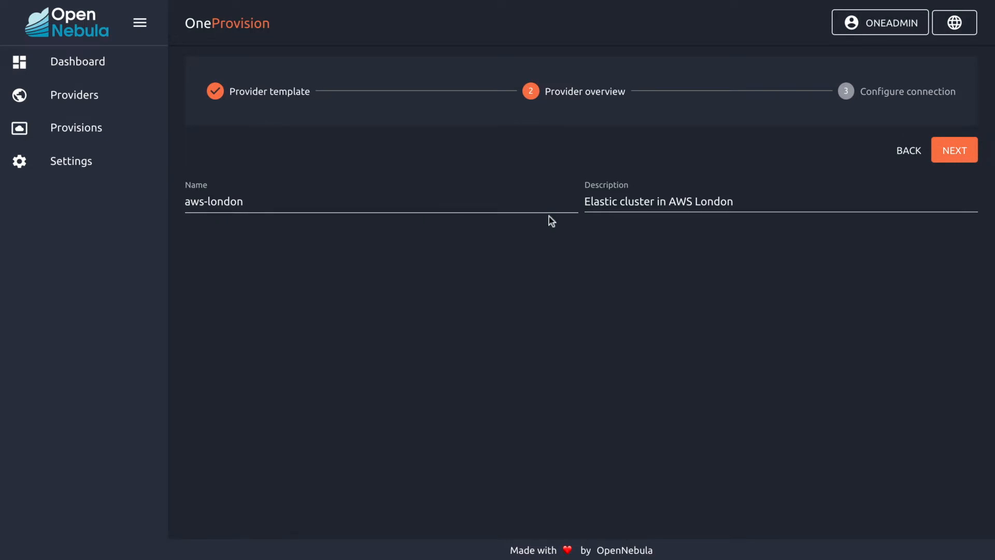
mouse_move(954, 151)
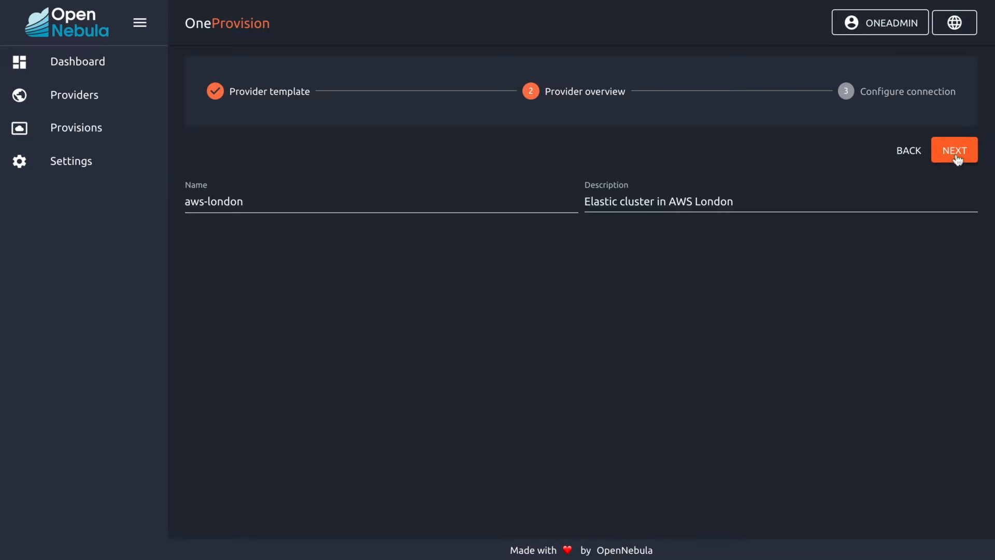
Enter the AWS access and secret keys and finish creating the aws-london provider (#6).
left_click(954, 150)
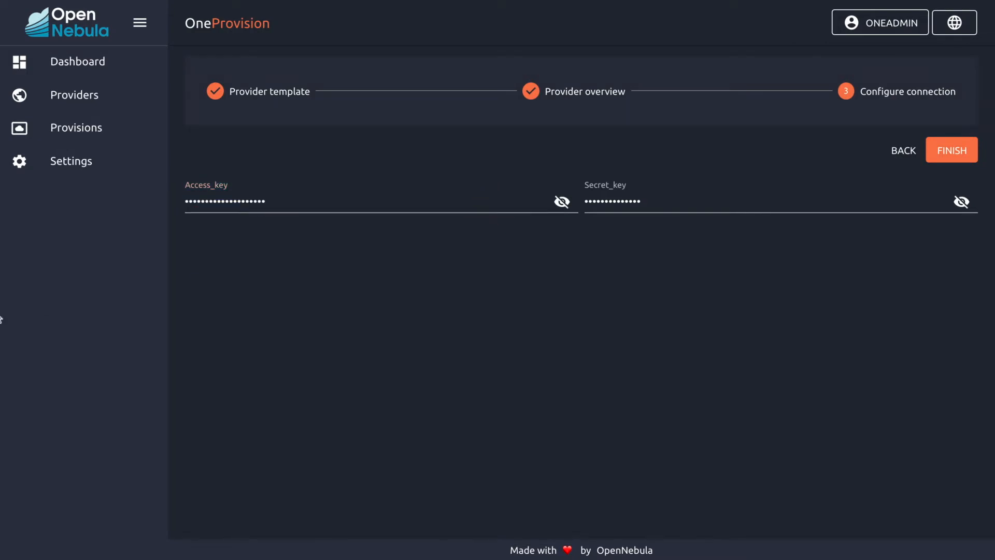
left_click(613, 201)
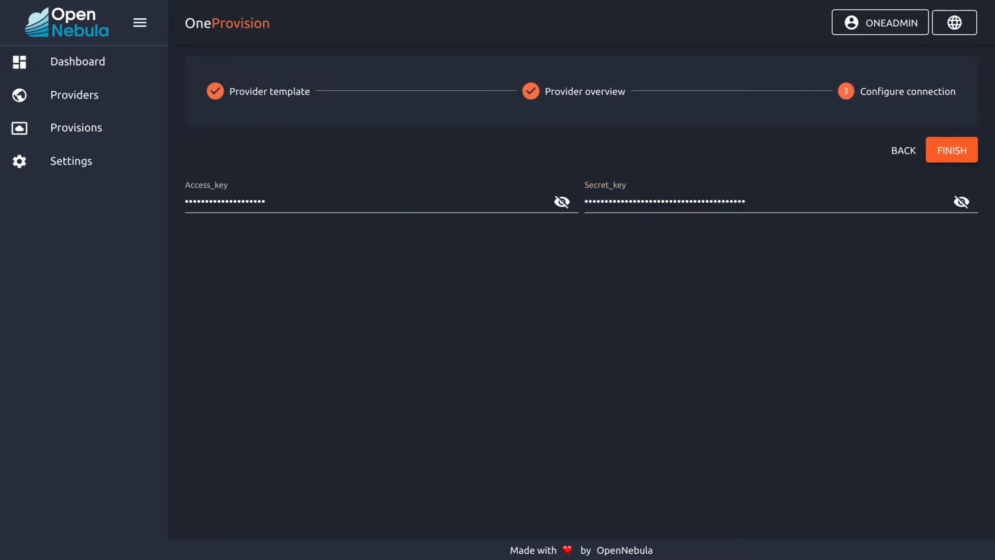
left_click(952, 150)
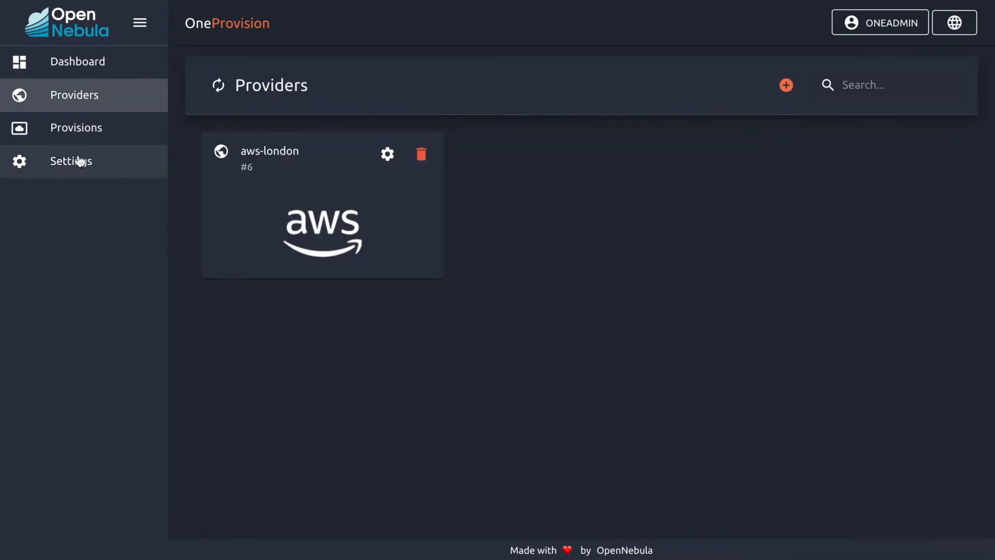
Start a virtual aws-cluster provision using the aws-london provider, reaching its overview.
left_click(76, 128)
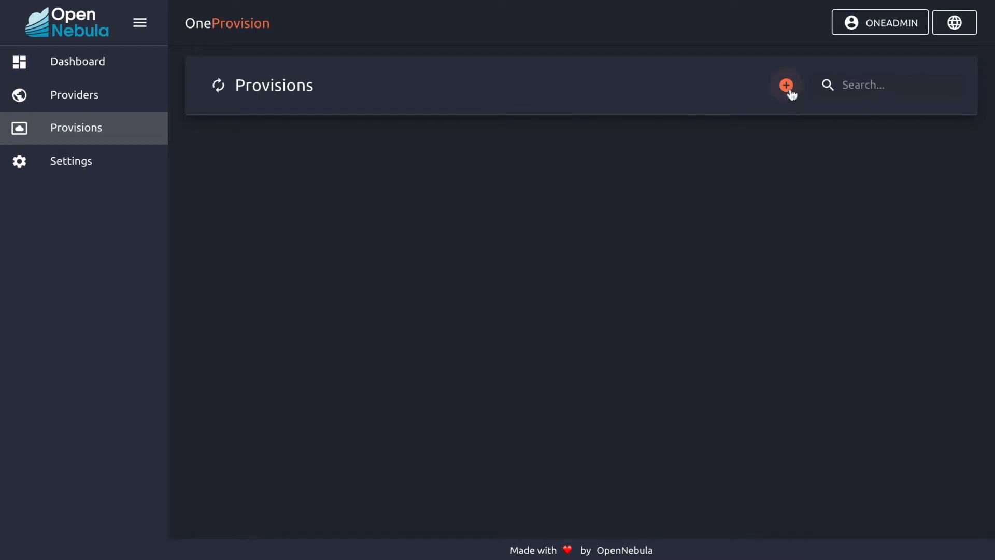
left_click(785, 85)
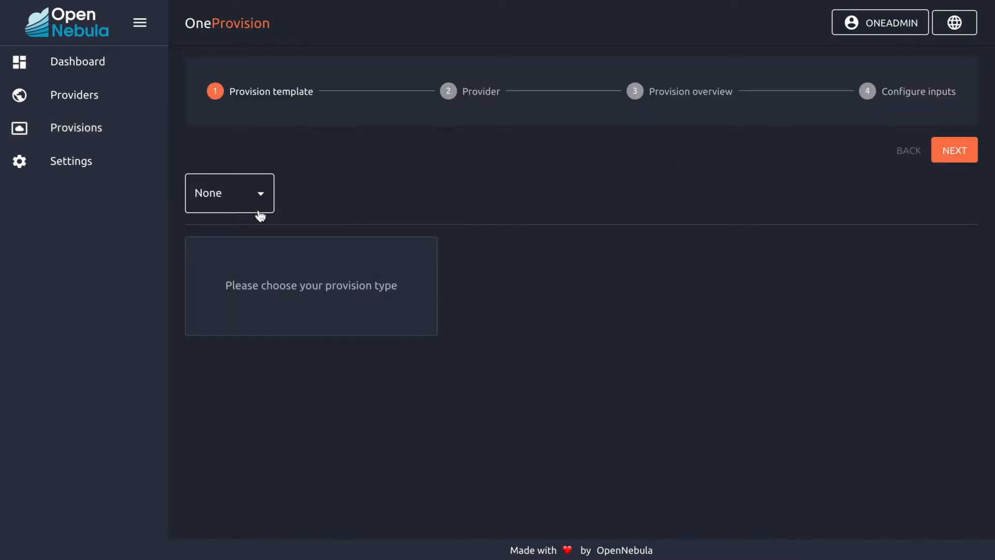
left_click(229, 193)
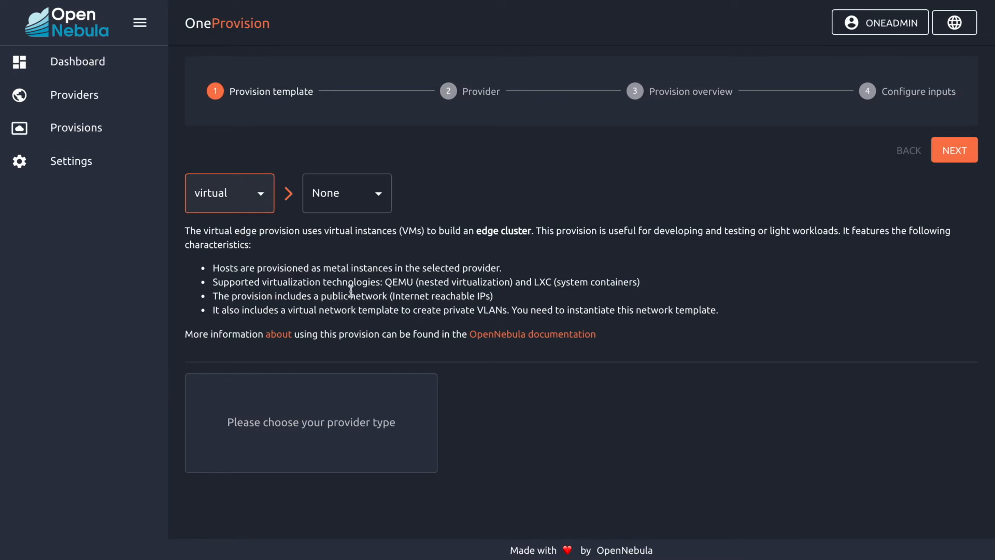
left_click(347, 192)
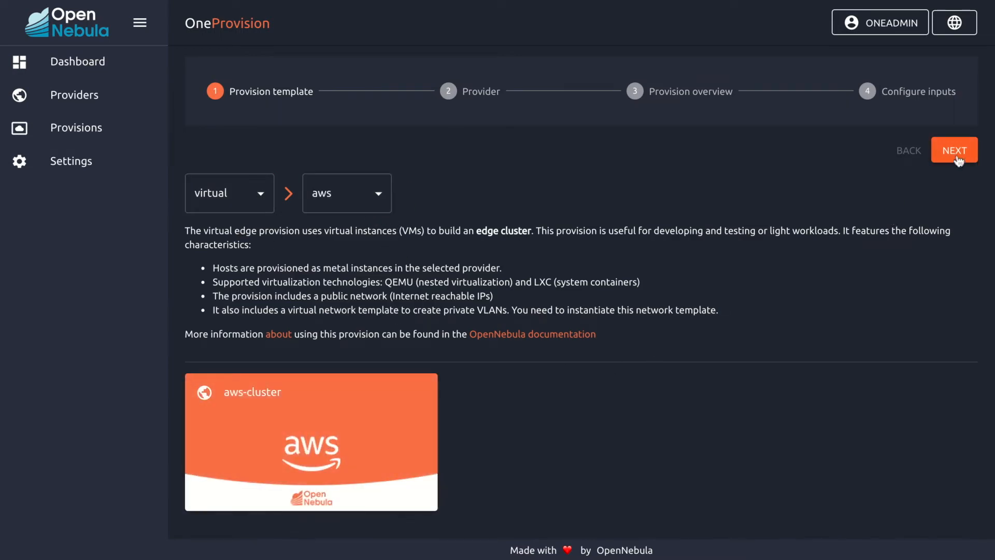
left_click(954, 151)
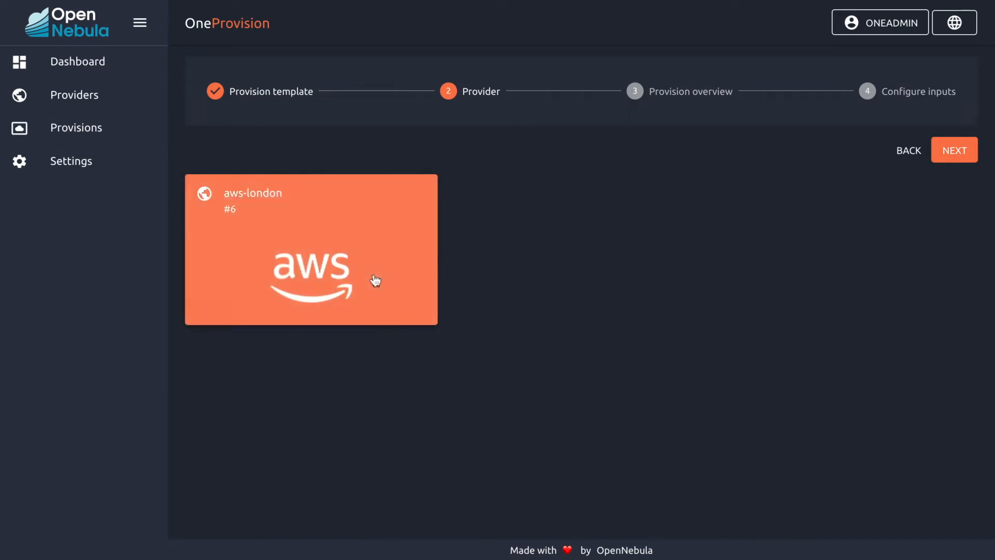
left_click(953, 150)
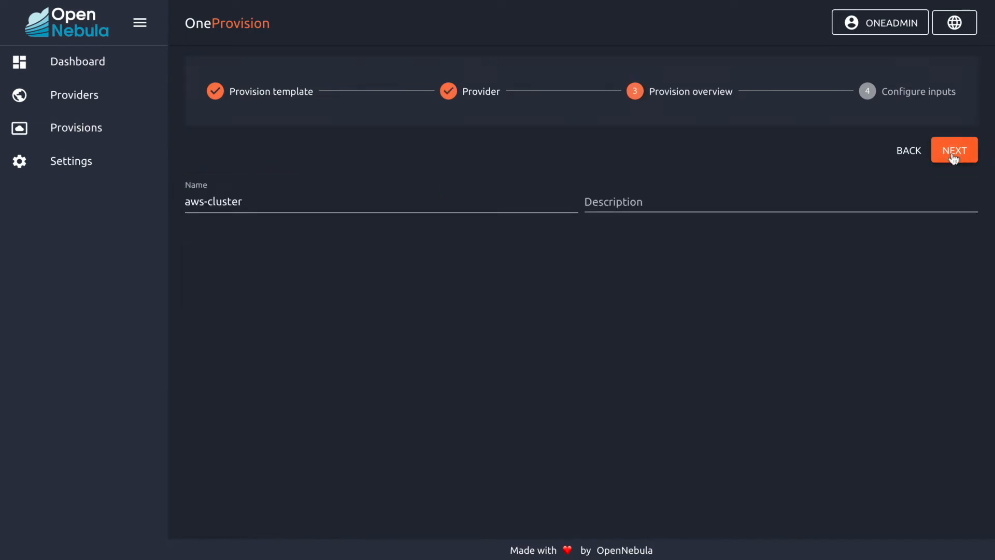
Launch aws-cluster with 3 instances, 4 public IPs and t2.medium instance type.
left_click(953, 150)
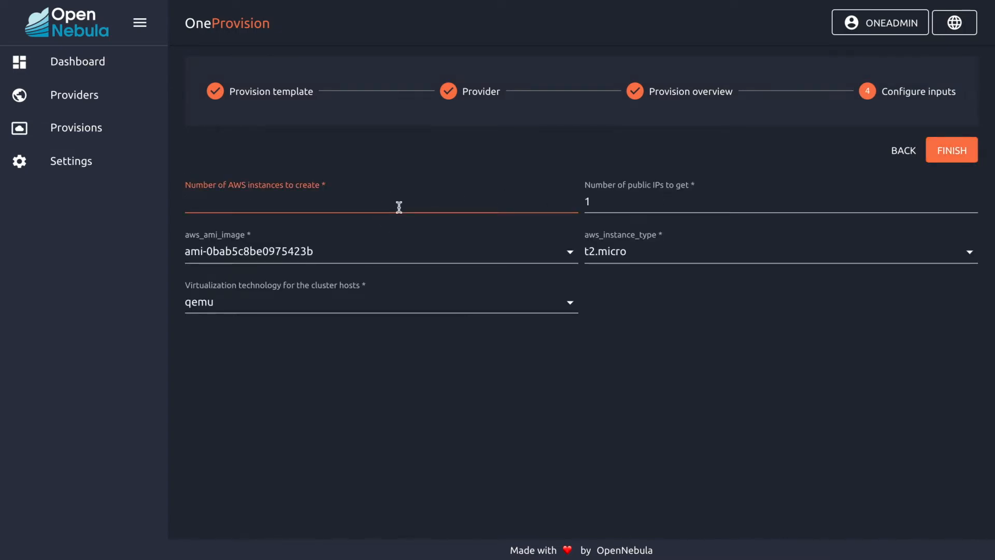
type("3")
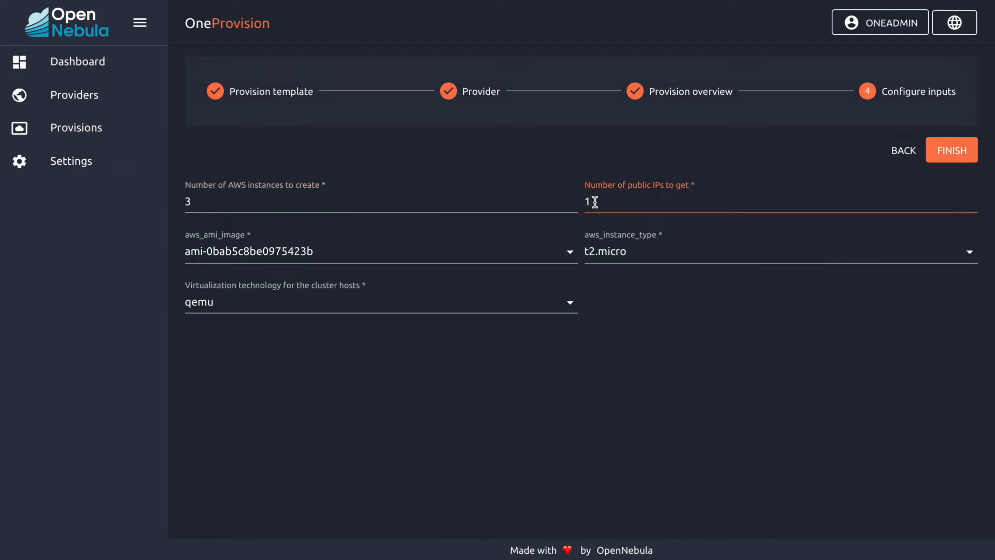
left_click(777, 251)
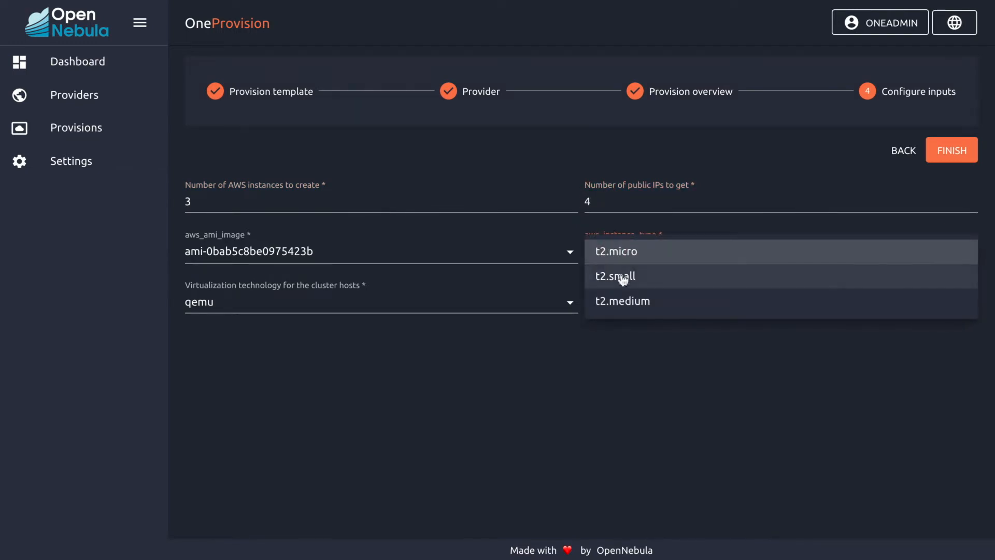
left_click(622, 300)
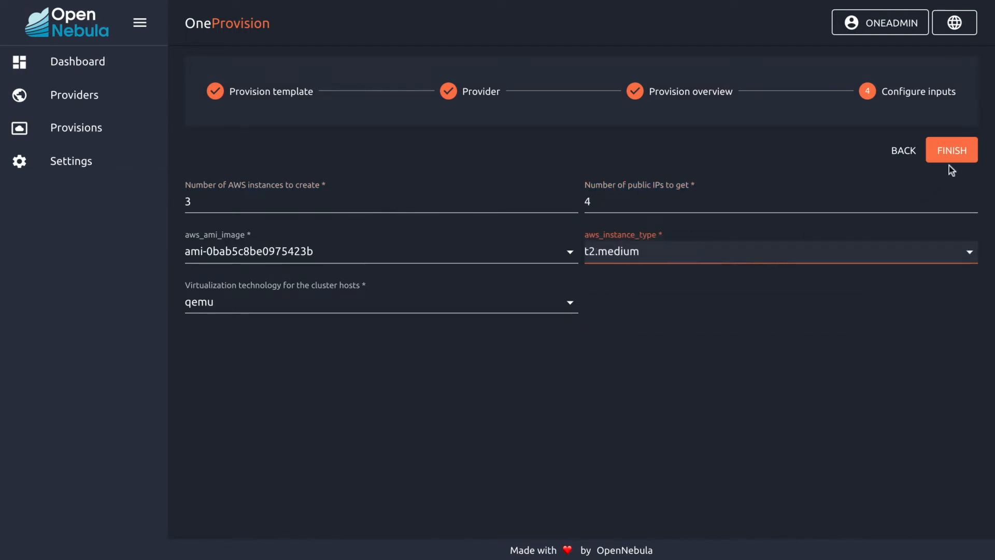
left_click(950, 150)
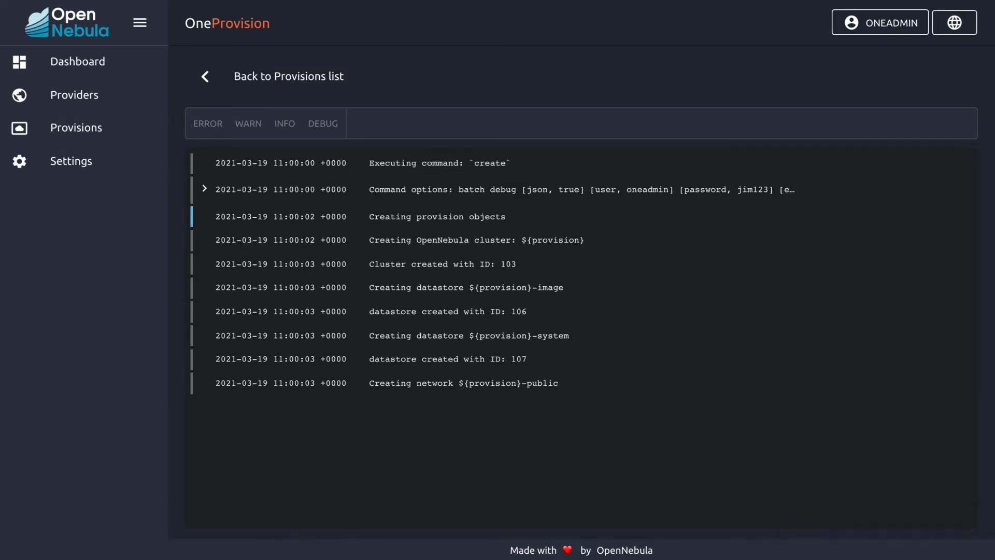
Scroll through the finished provisioning log and return to the provisions list showing aws-cluster #7.
scroll("down", 3)
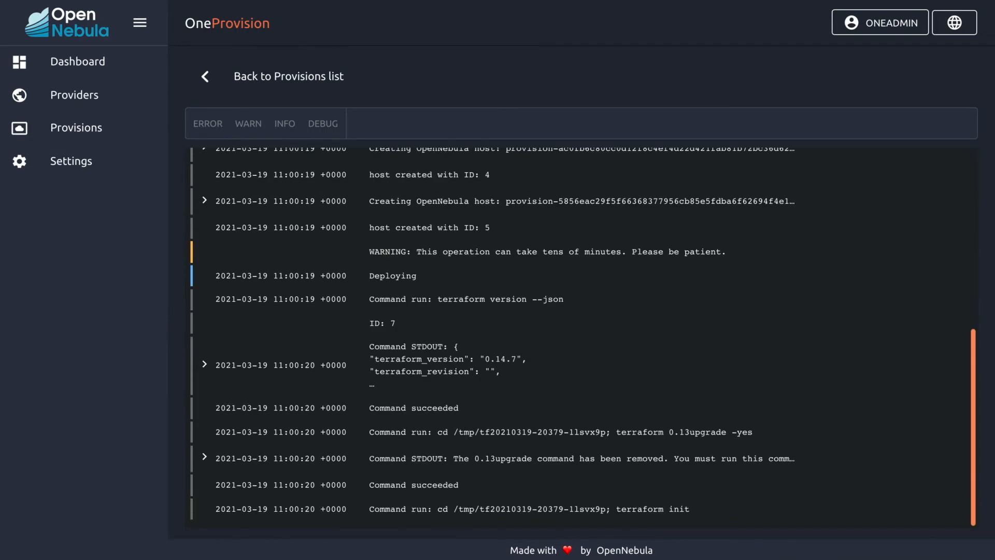
scroll("down", 3)
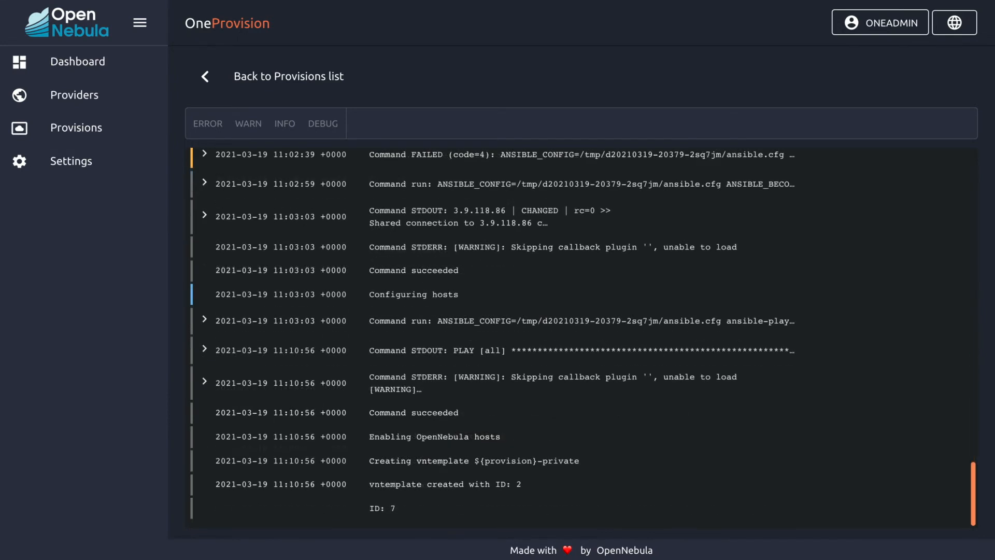
left_click(76, 128)
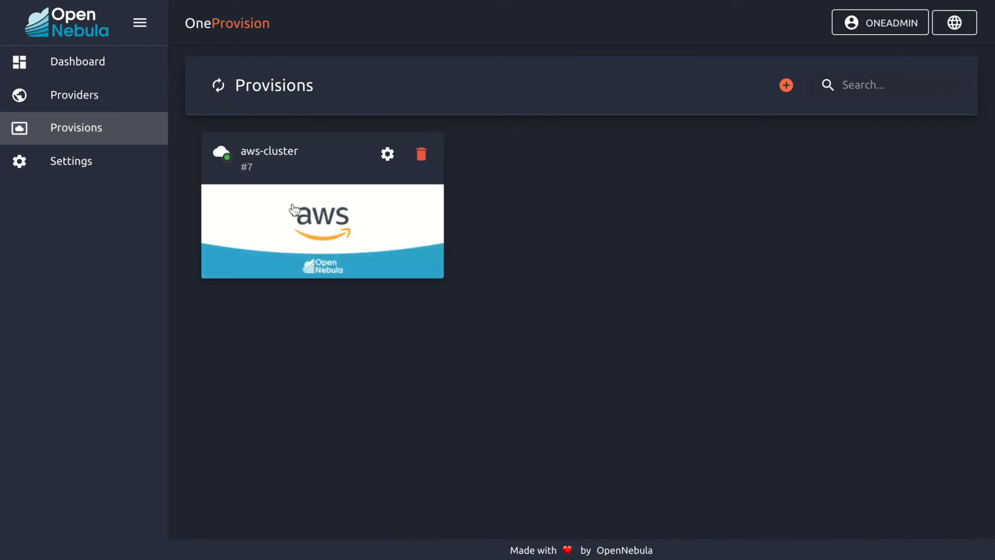
Open aws-cluster #7's details and review its two datastores and public network.
left_click(322, 231)
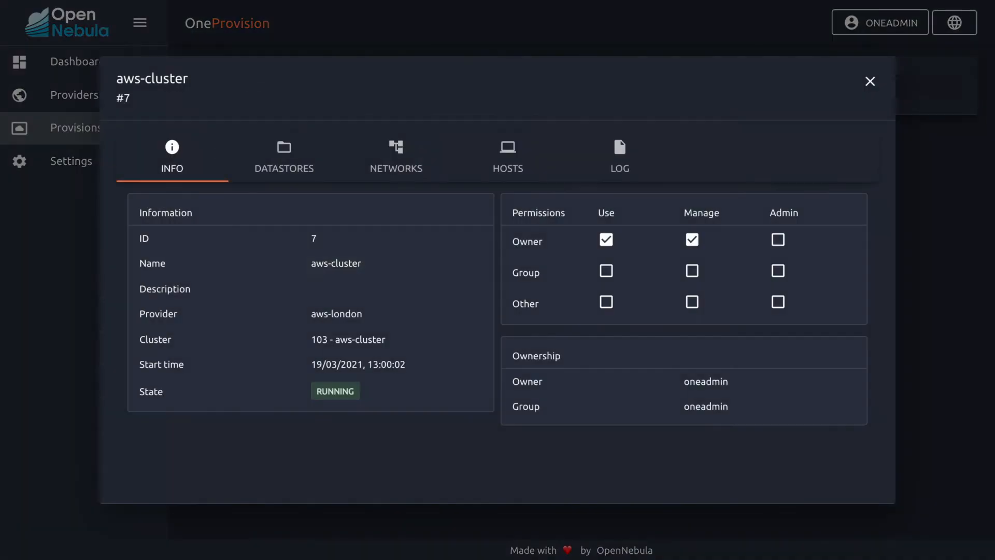
mouse_move(289, 170)
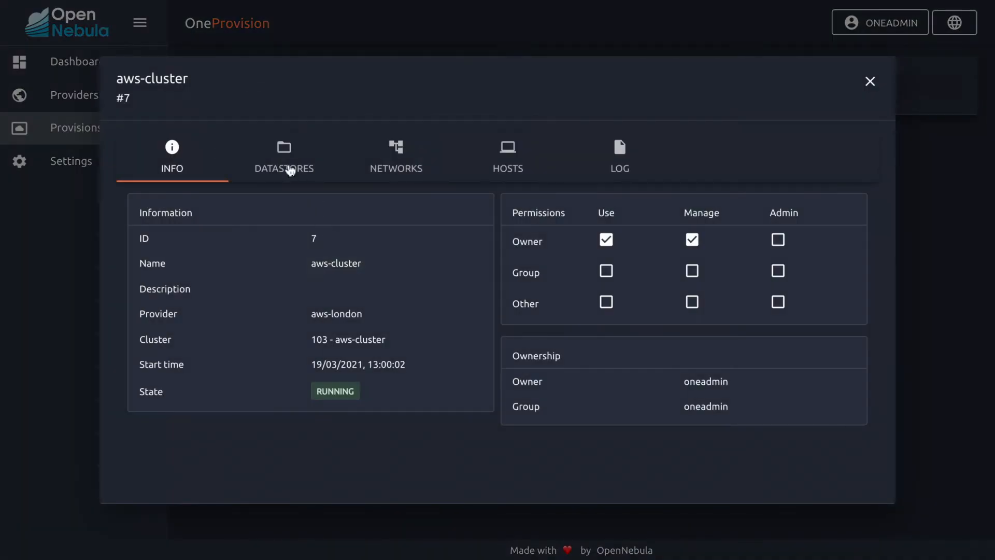
left_click(283, 155)
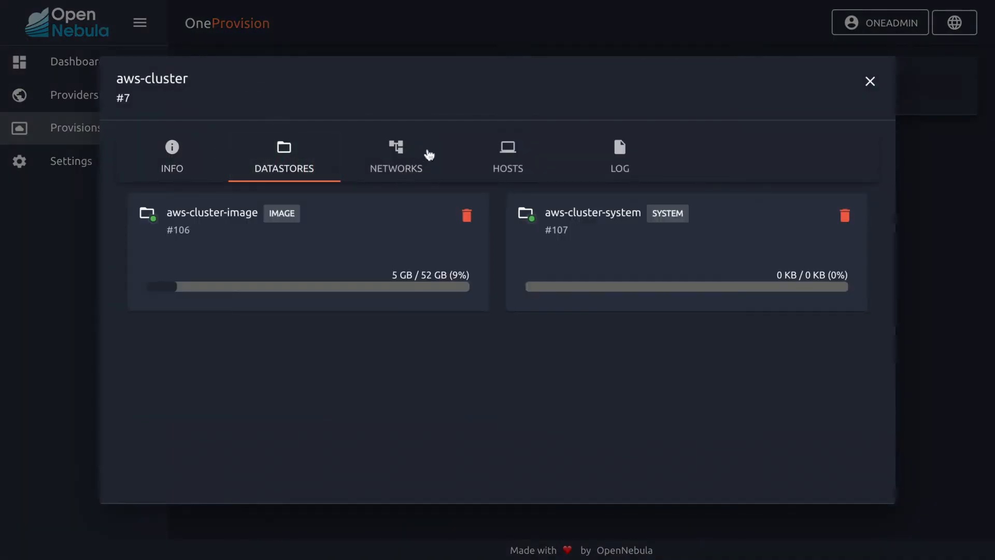
left_click(396, 156)
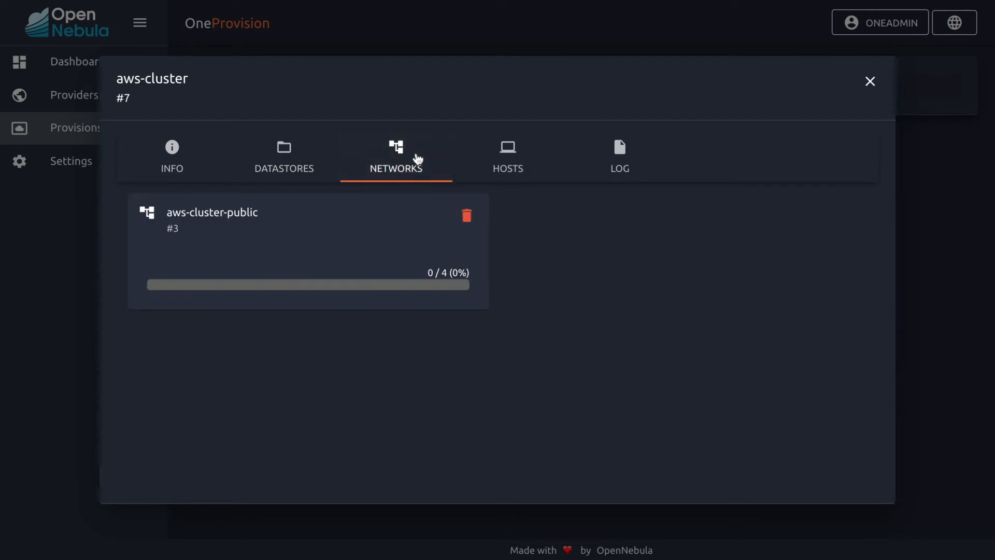
left_click(507, 155)
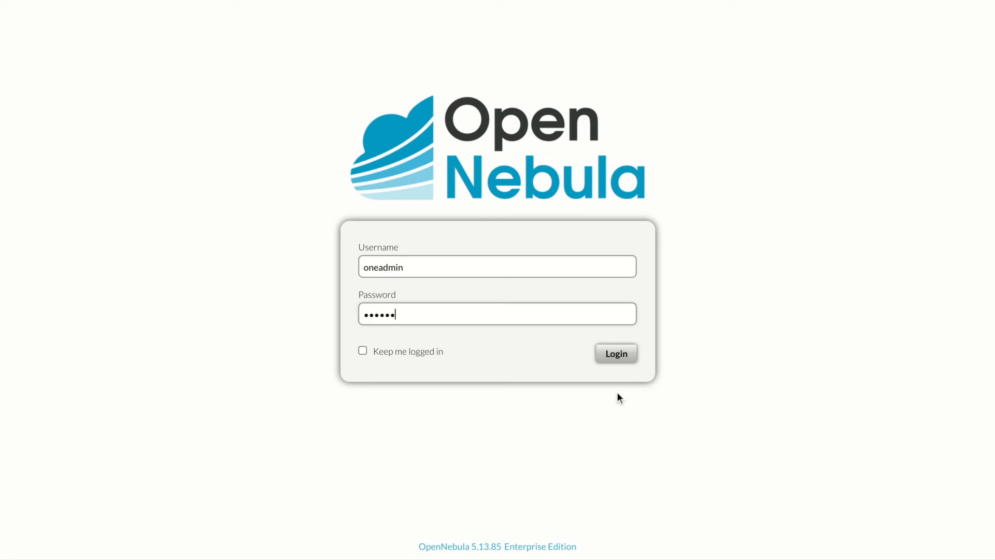
Log in to Sunstone and check aws-cluster (104) and its three running hosts.
left_click(614, 354)
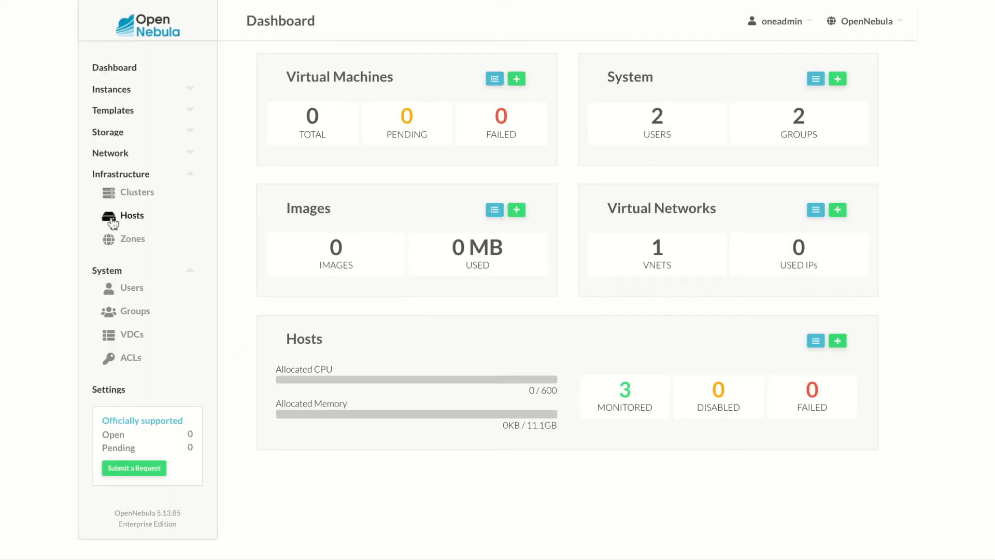
left_click(137, 192)
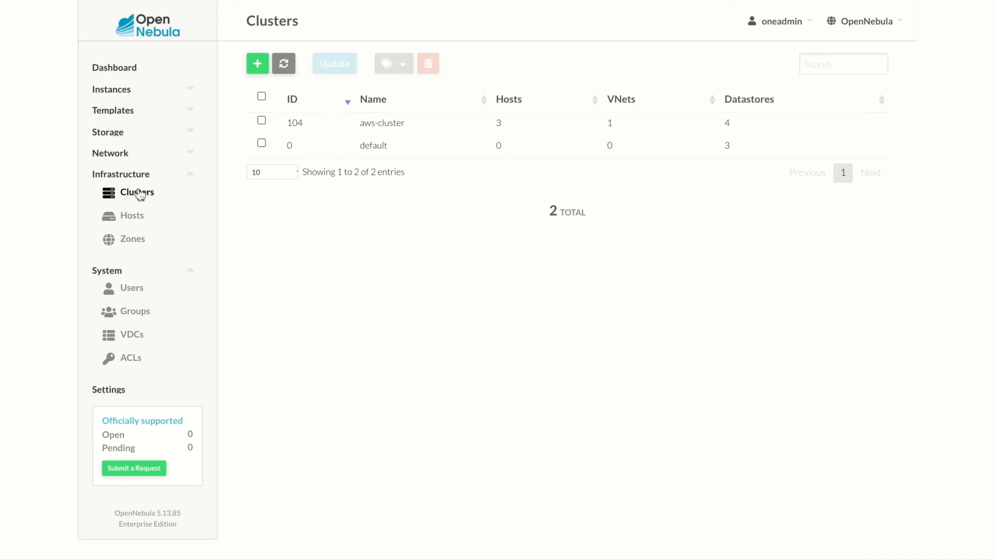
left_click(131, 215)
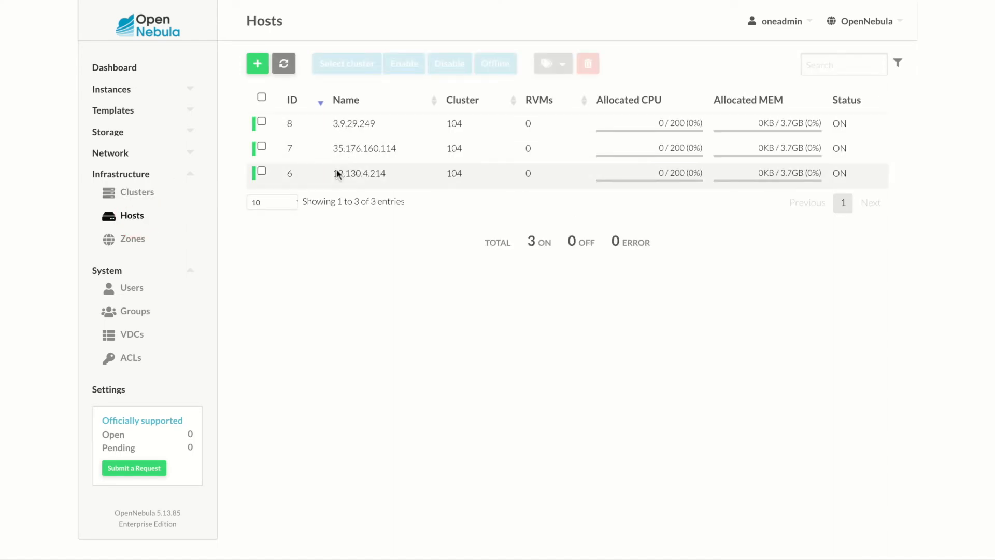
Inspect aws-cluster-public's four address ranges, then the system and image datastores.
left_click(111, 153)
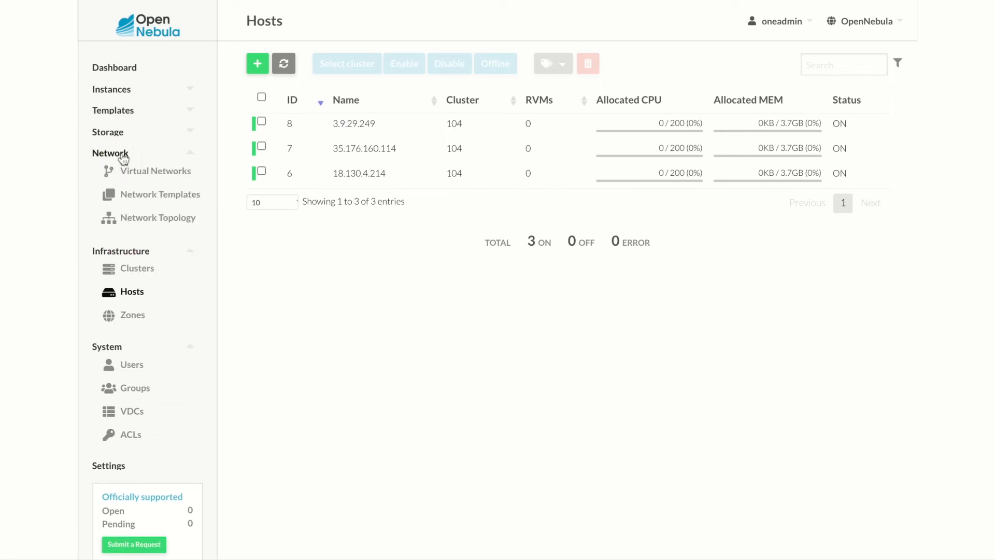
left_click(155, 170)
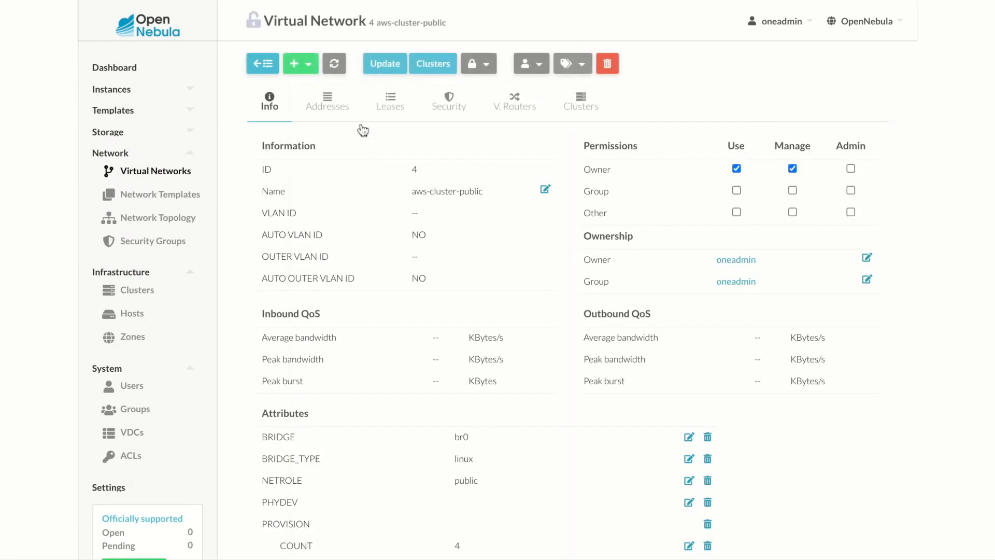
left_click(327, 101)
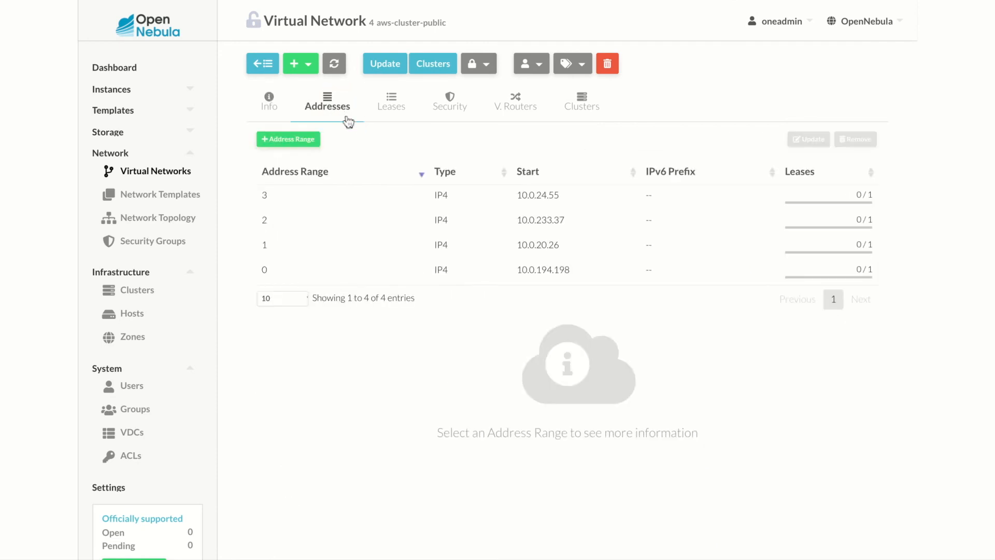
left_click(108, 132)
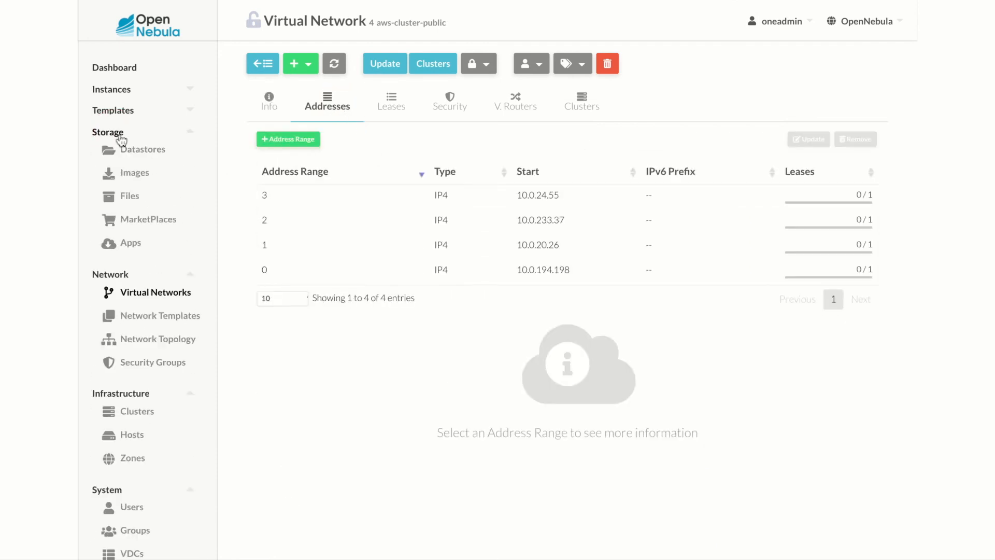
left_click(143, 149)
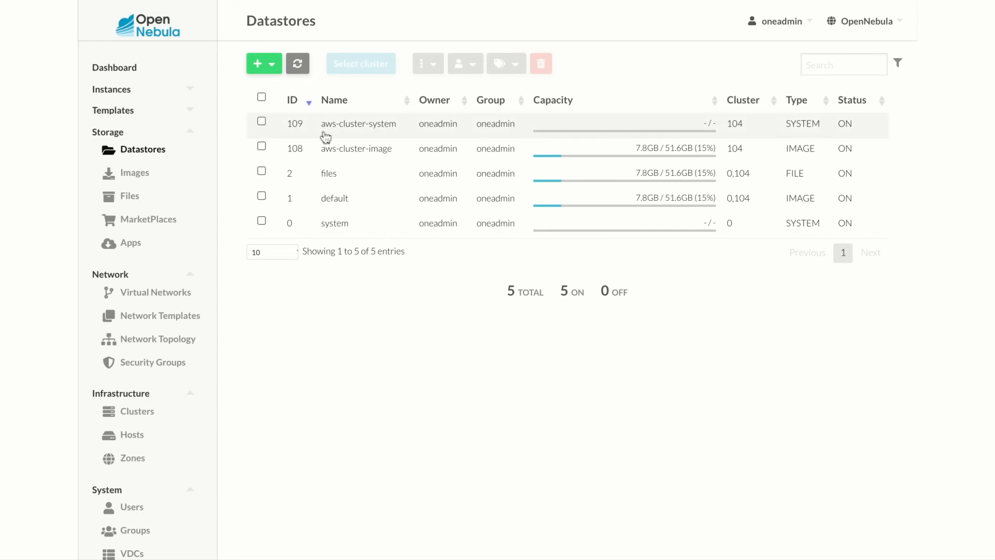
mouse_move(345, 201)
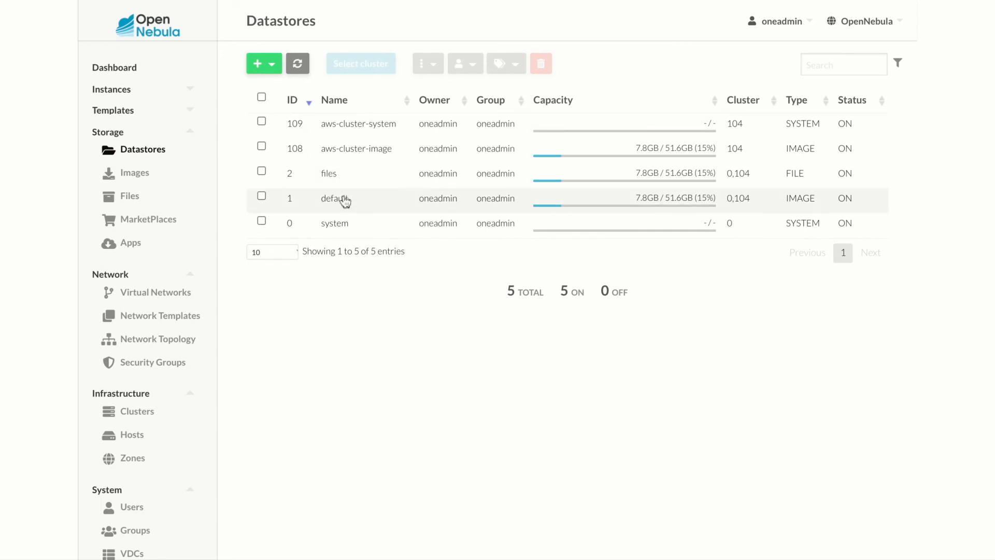
Download the Service WordPress - KVM marketplace app into the aws-cluster-image datastore.
left_click(149, 218)
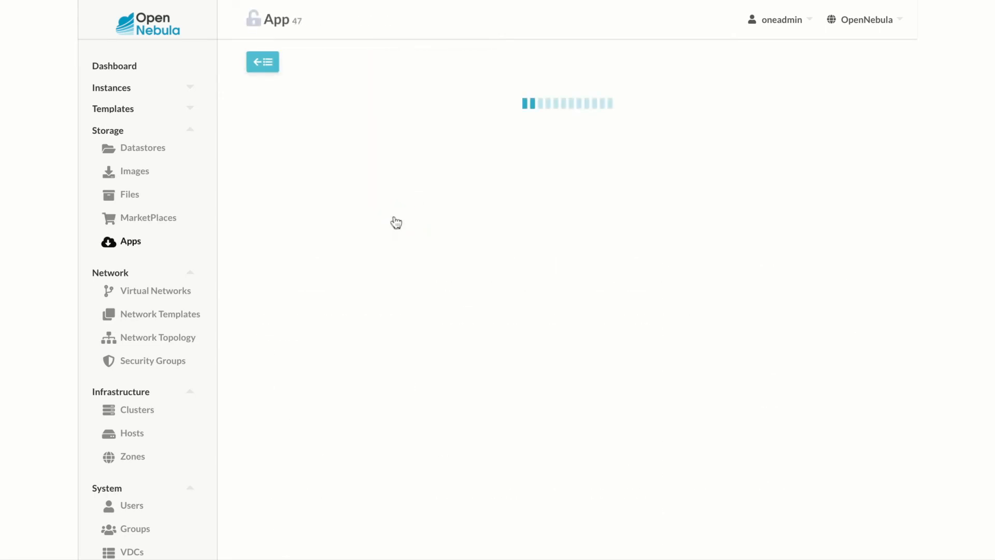
left_click(313, 63)
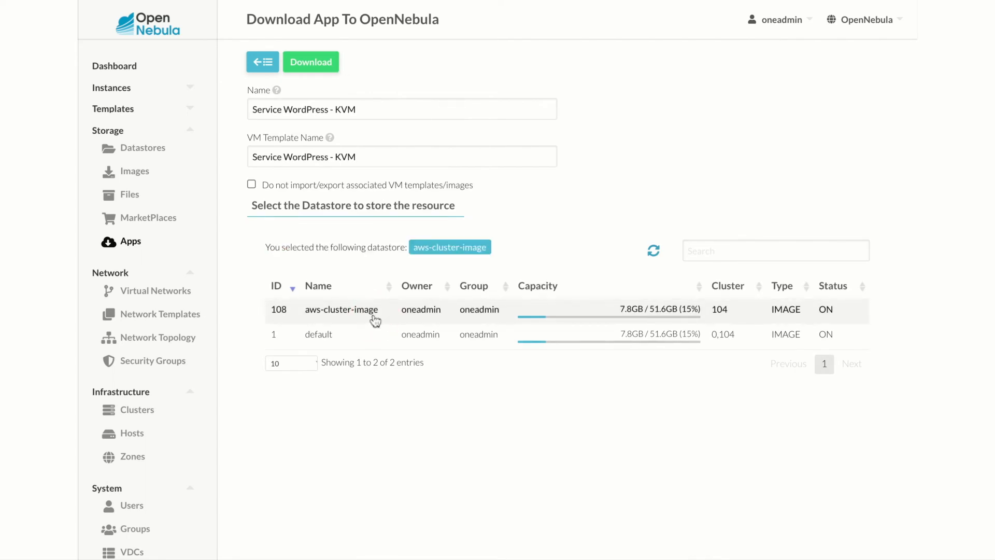
left_click(310, 62)
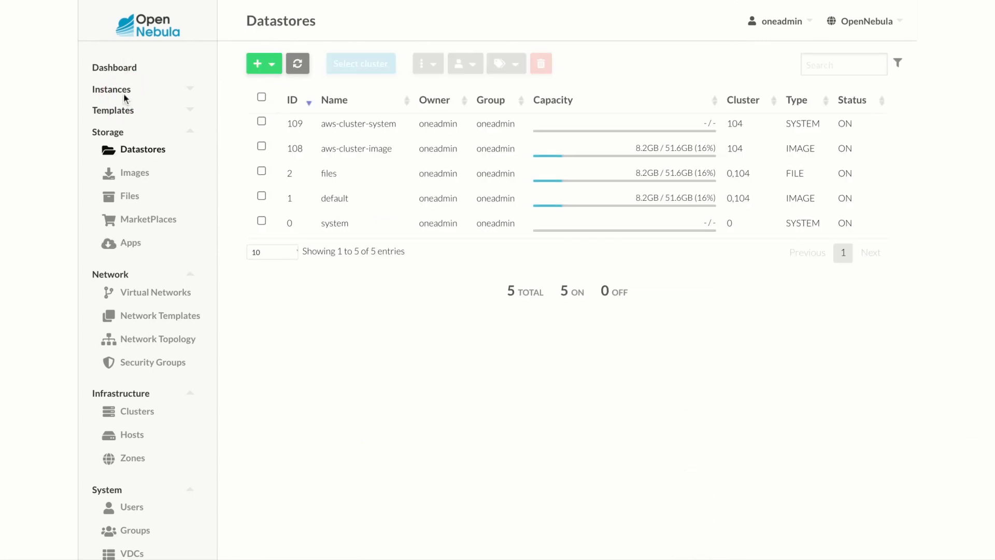
Create VM wordpress1 from the Service WordPress - KVM template.
left_click(129, 107)
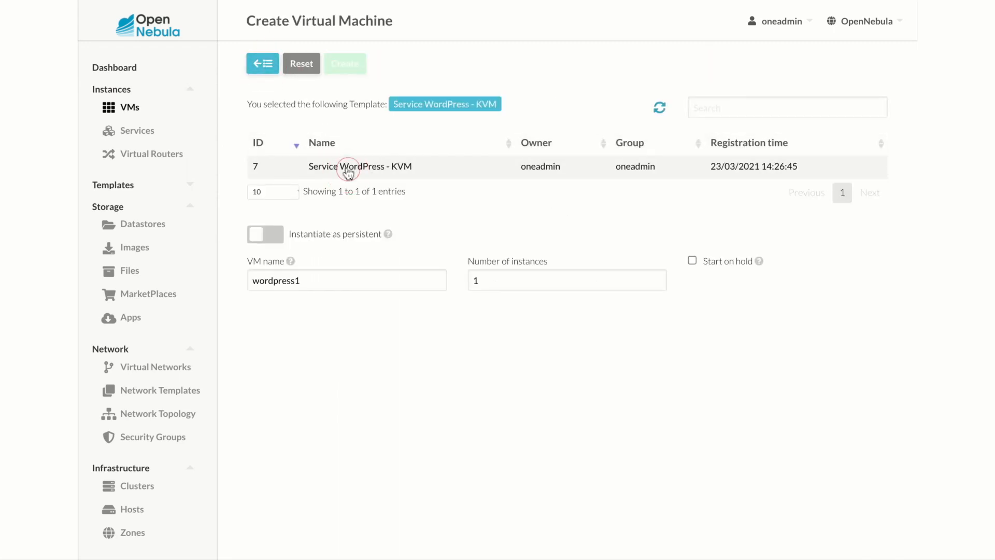
left_click(359, 166)
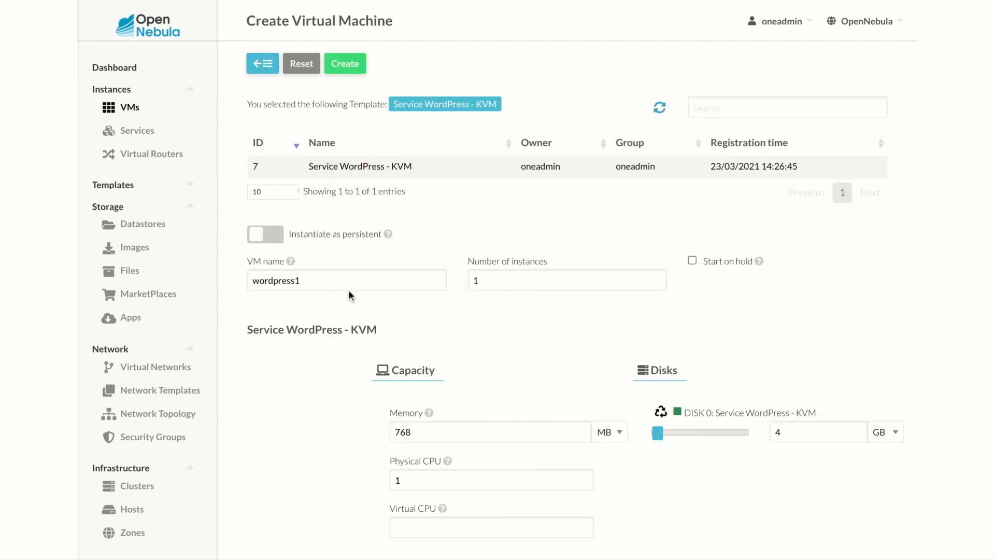
scroll("down", 3)
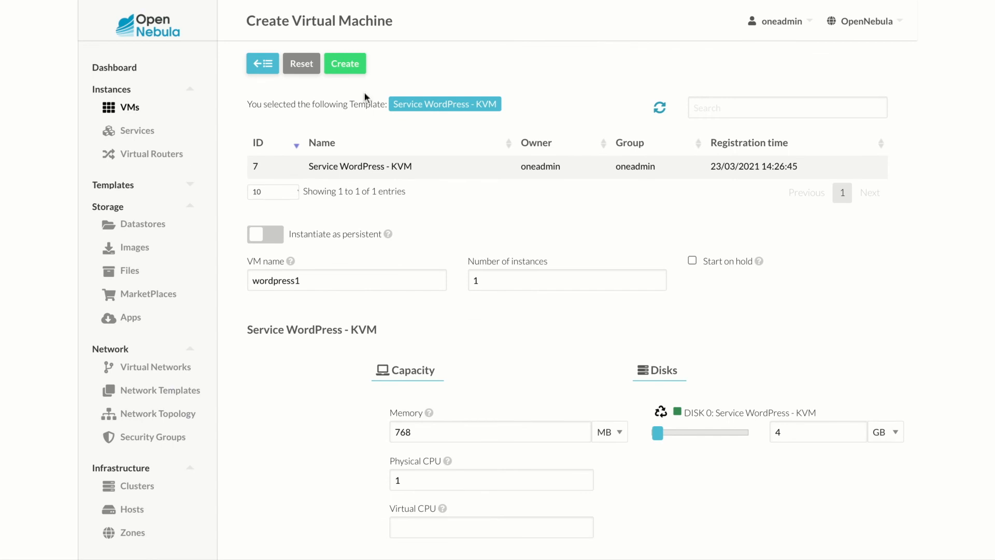
left_click(344, 63)
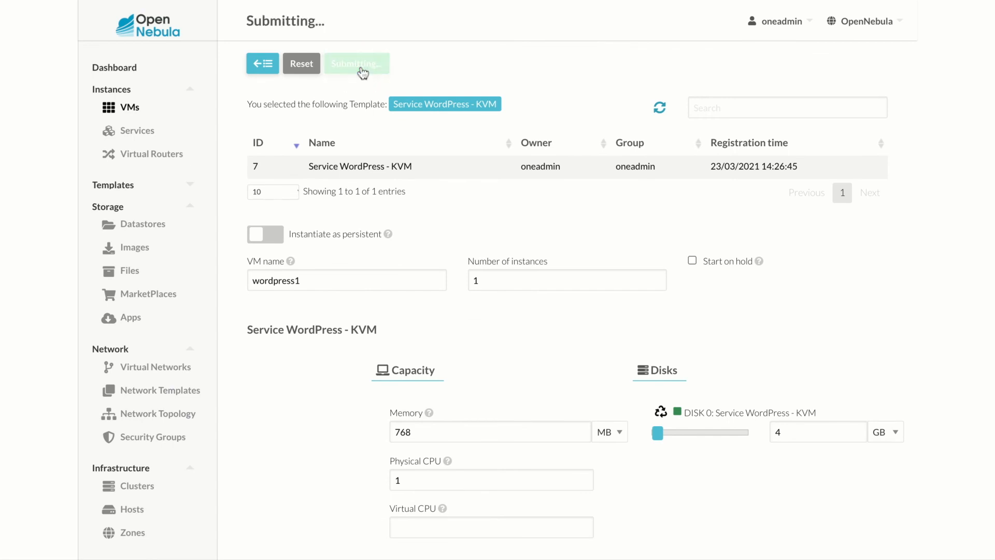
left_click(356, 63)
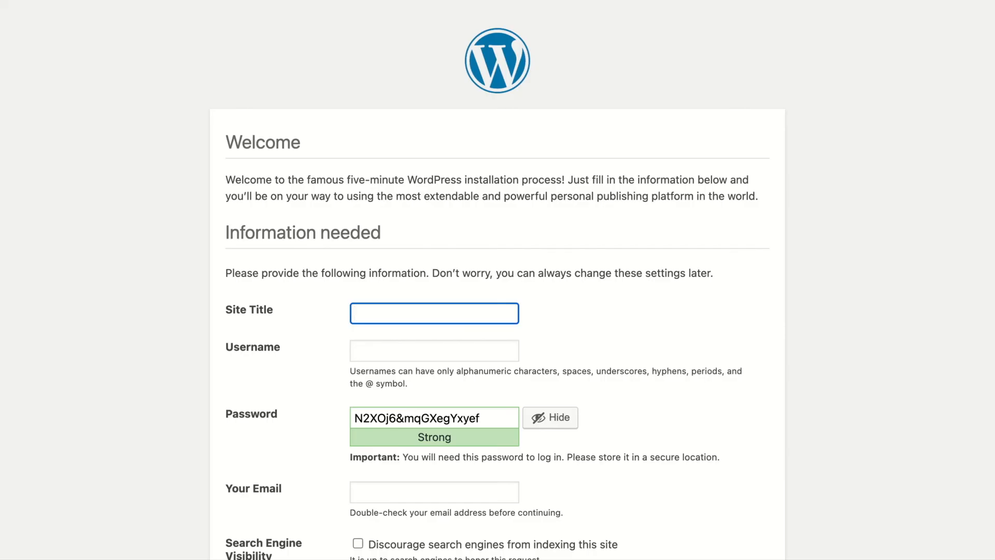
Scroll down the WordPress install page to show site title, username, password and email fields.
scroll("down", 3)
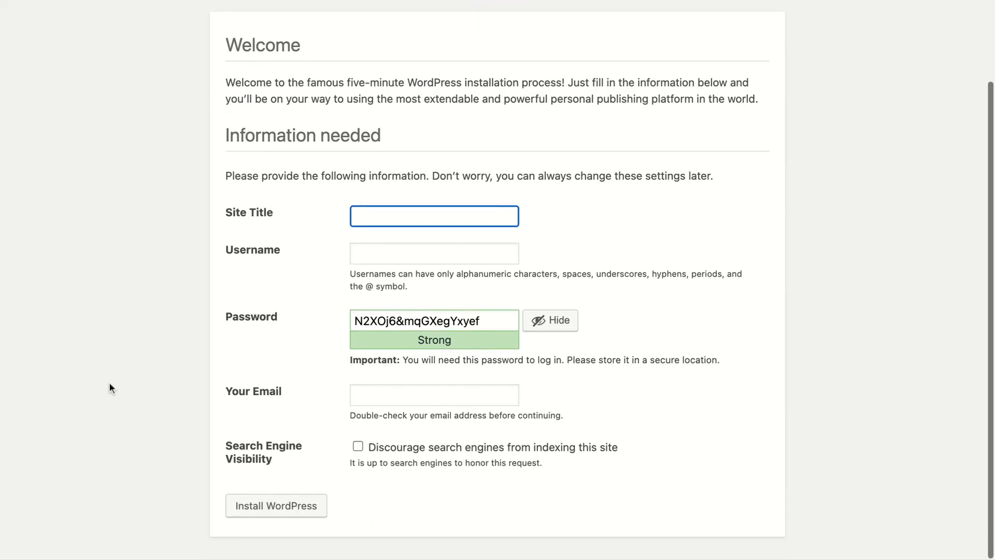